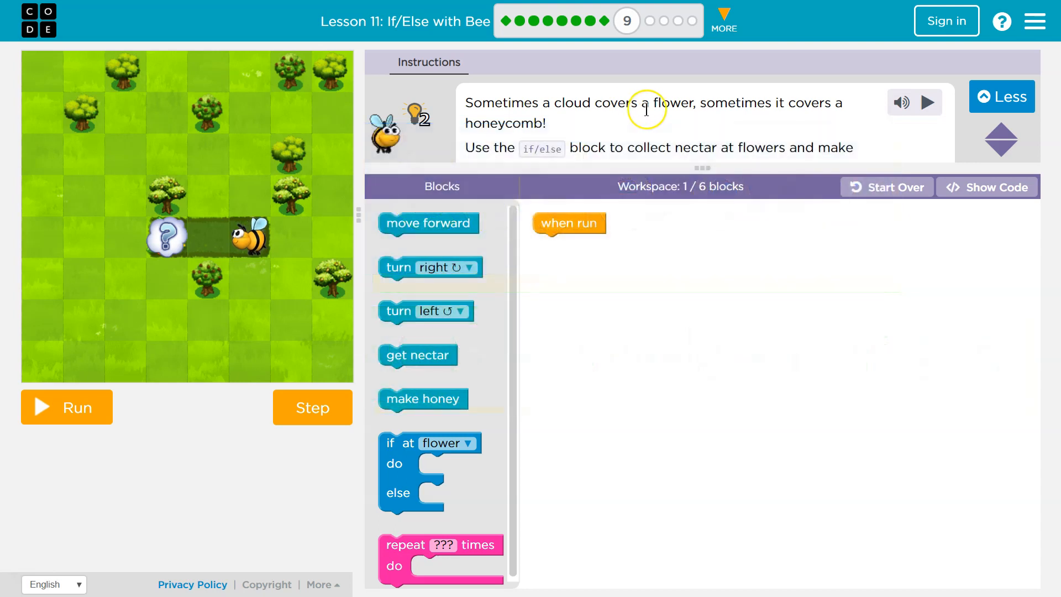
mouse_move(716, 126)
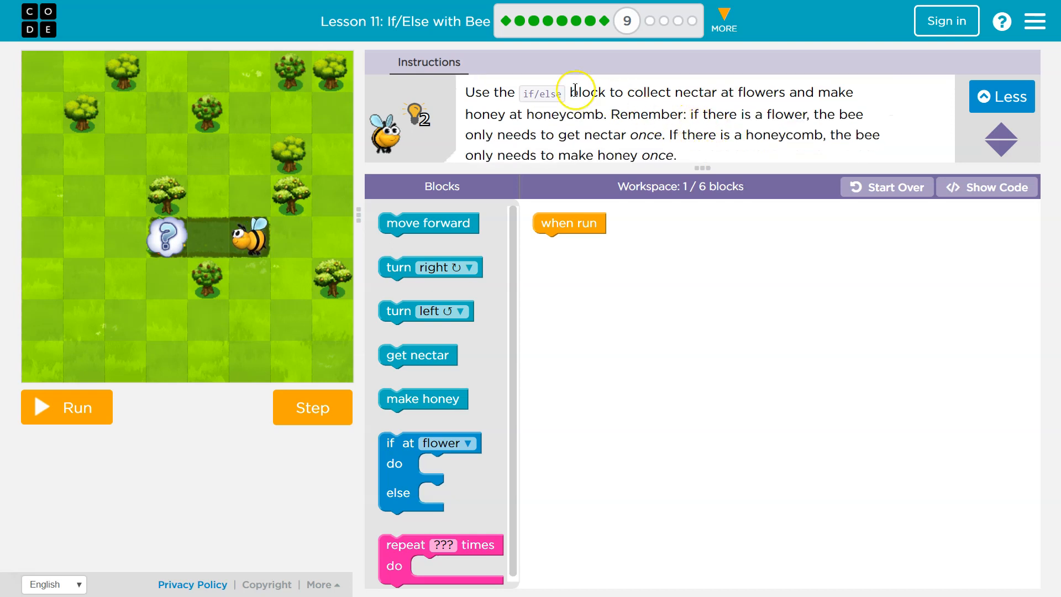
mouse_move(689, 106)
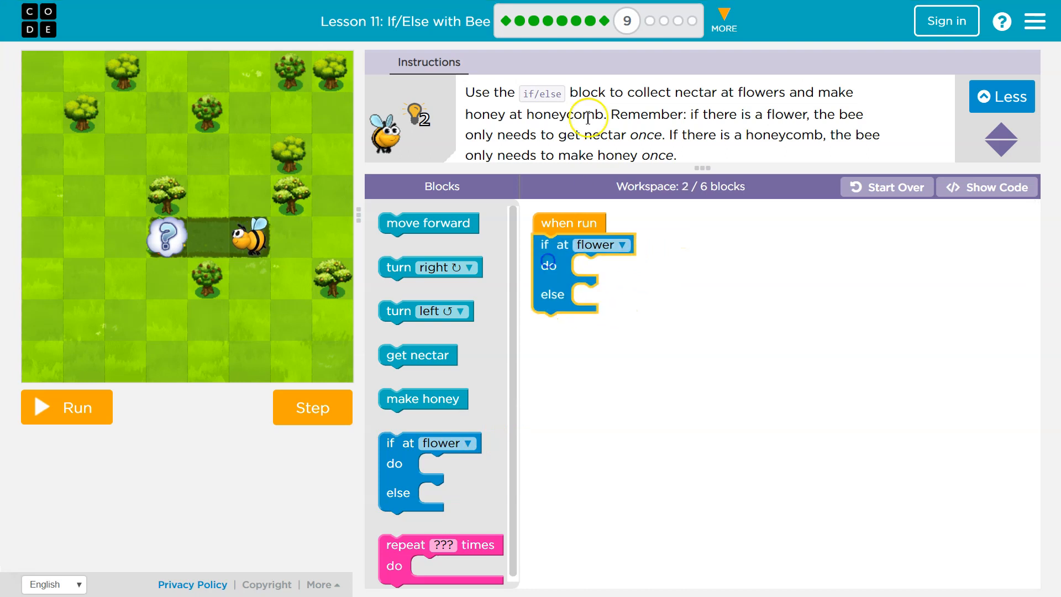
mouse_move(801, 107)
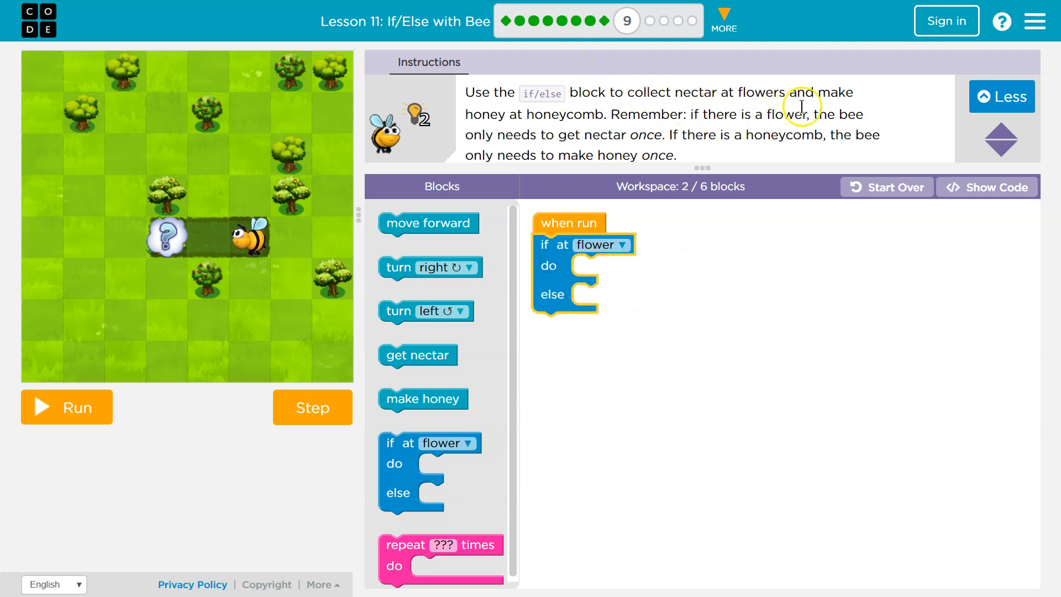
mouse_move(748, 151)
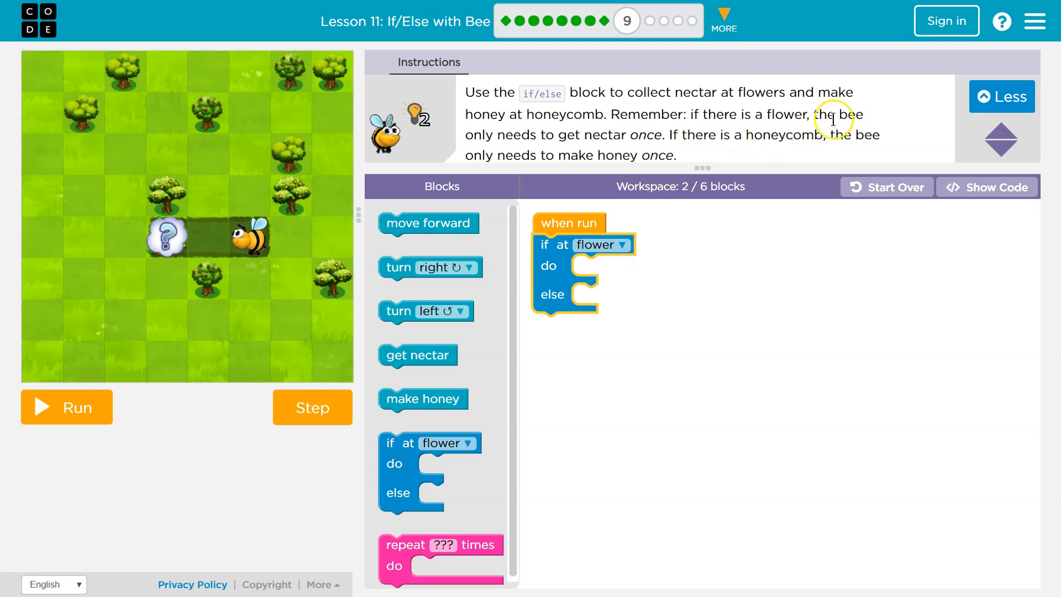
mouse_move(730, 142)
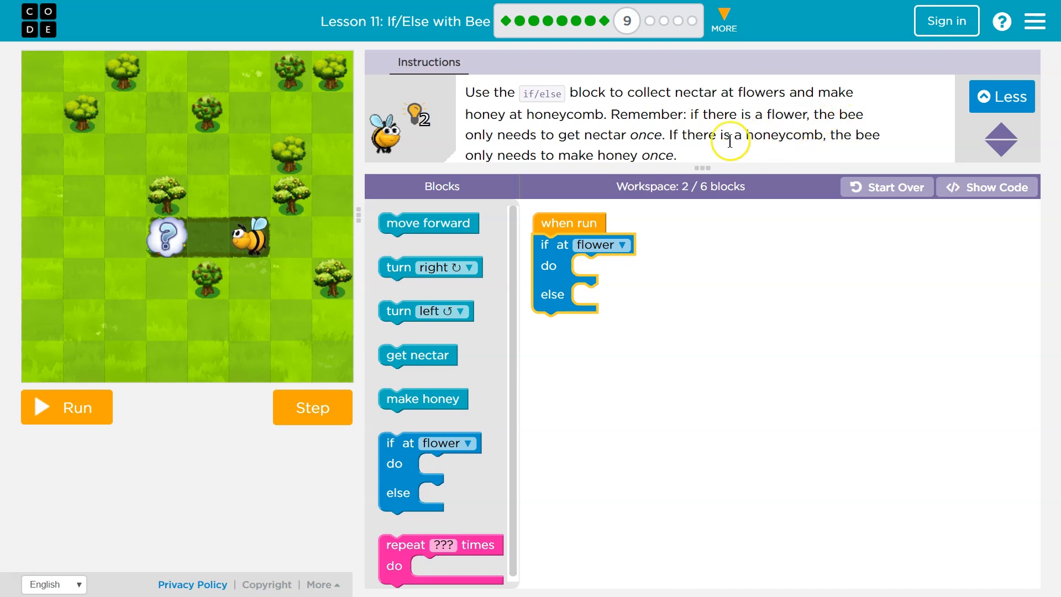
mouse_move(513, 353)
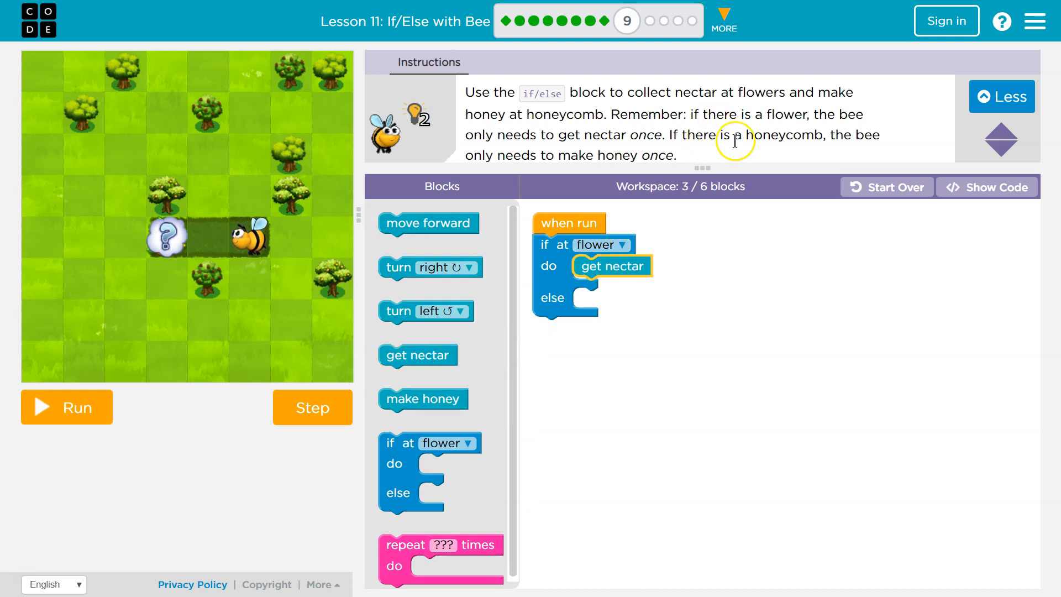
mouse_move(819, 156)
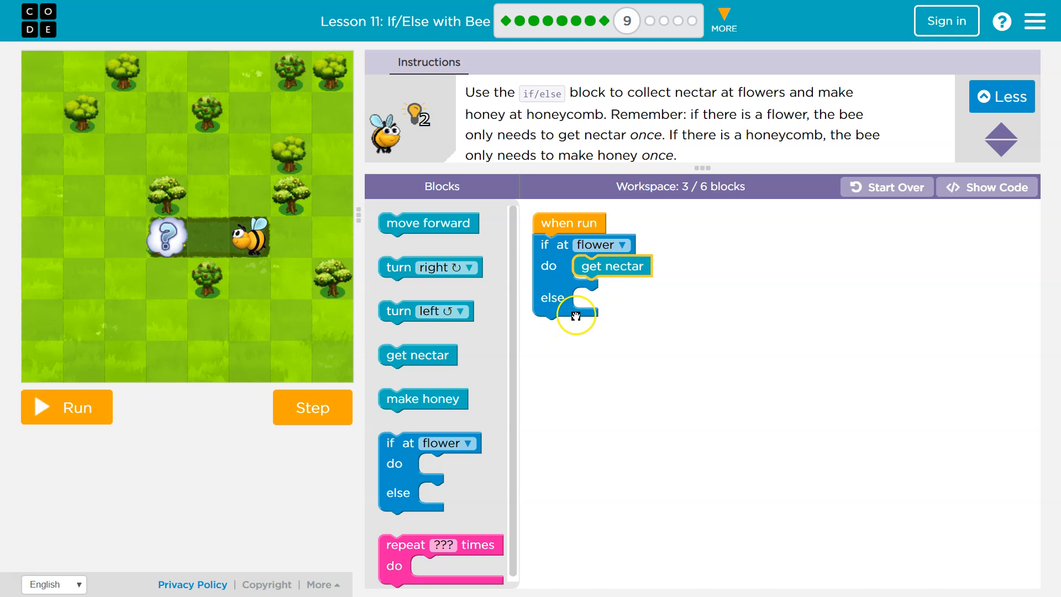
mouse_move(575, 314)
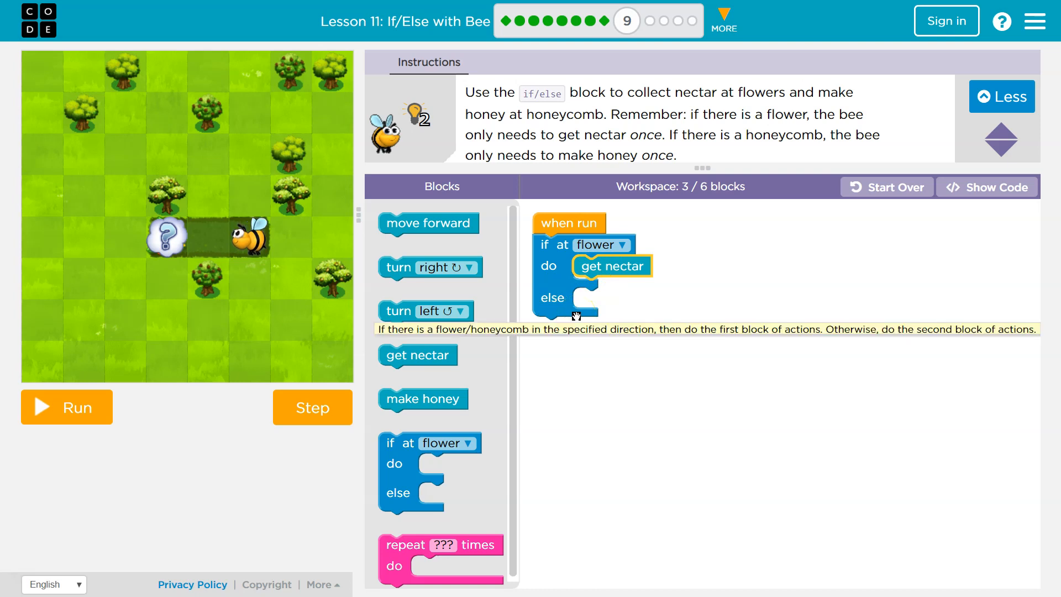
mouse_move(424, 399)
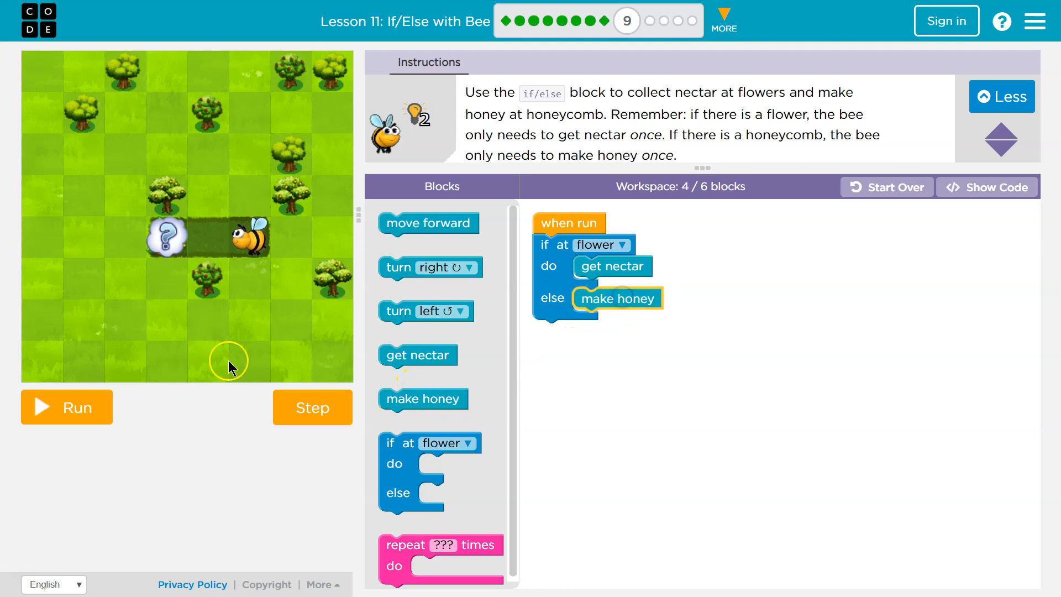
mouse_move(426, 266)
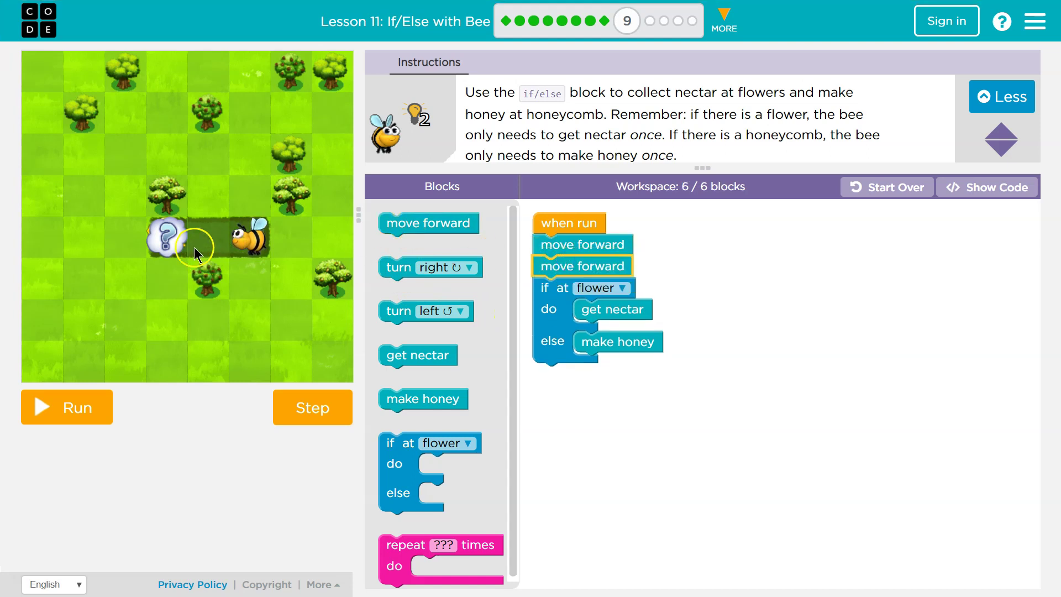
Begin stepping through the six-block bee program for puzzle 9.
left_click(66, 407)
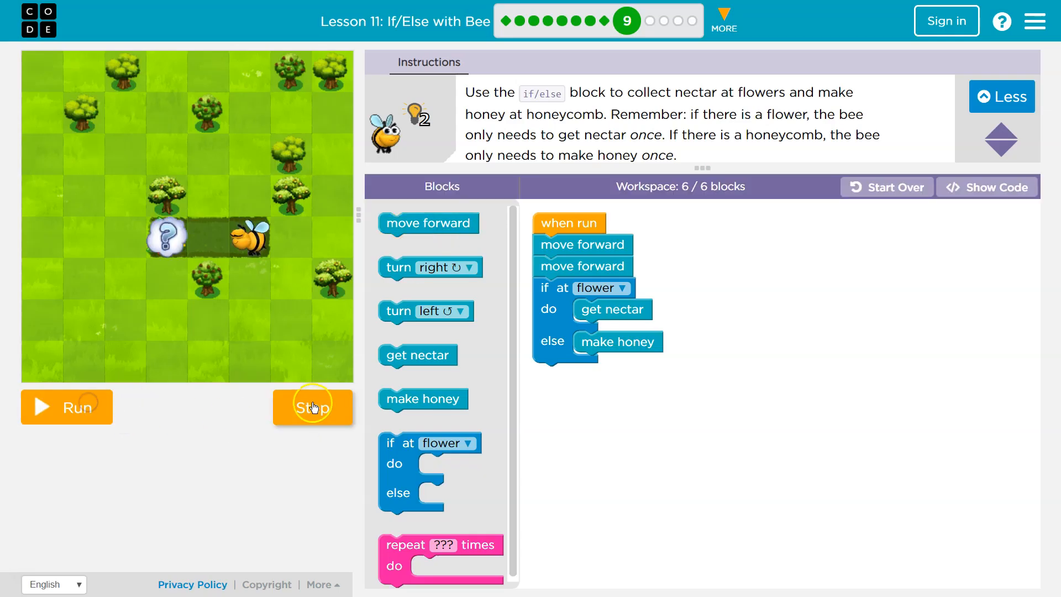
Step the bee forward onto the flower, collect nectar, and reach the Congratulations dialog.
left_click(66, 407)
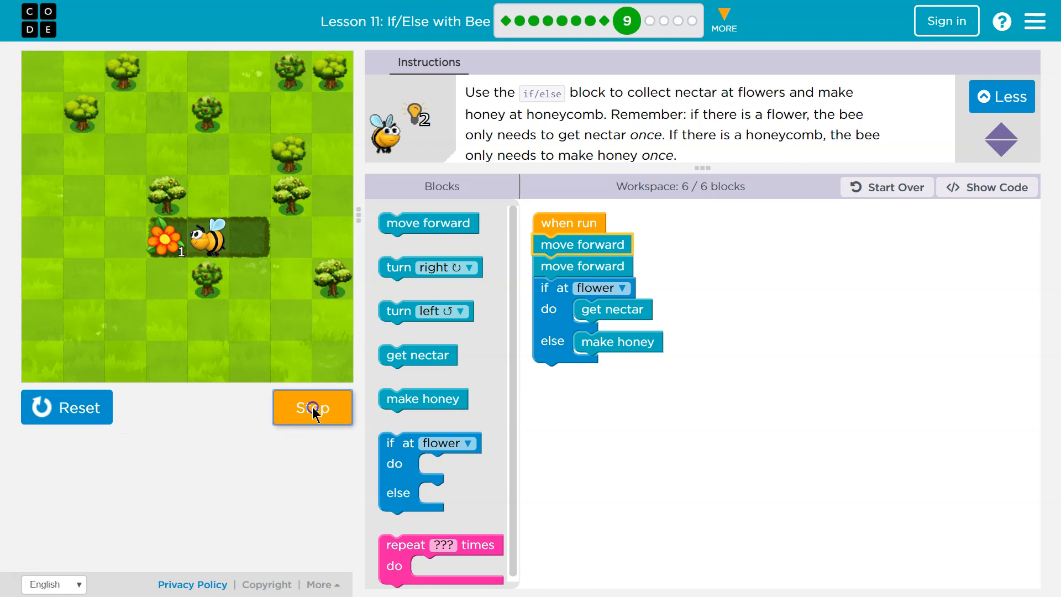
left_click(313, 407)
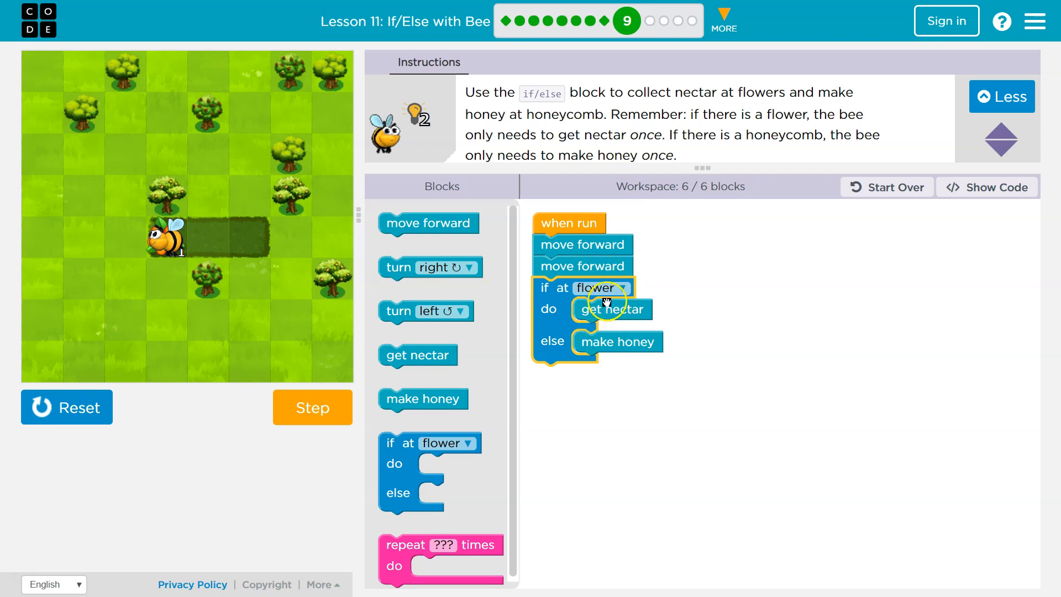
mouse_move(545, 304)
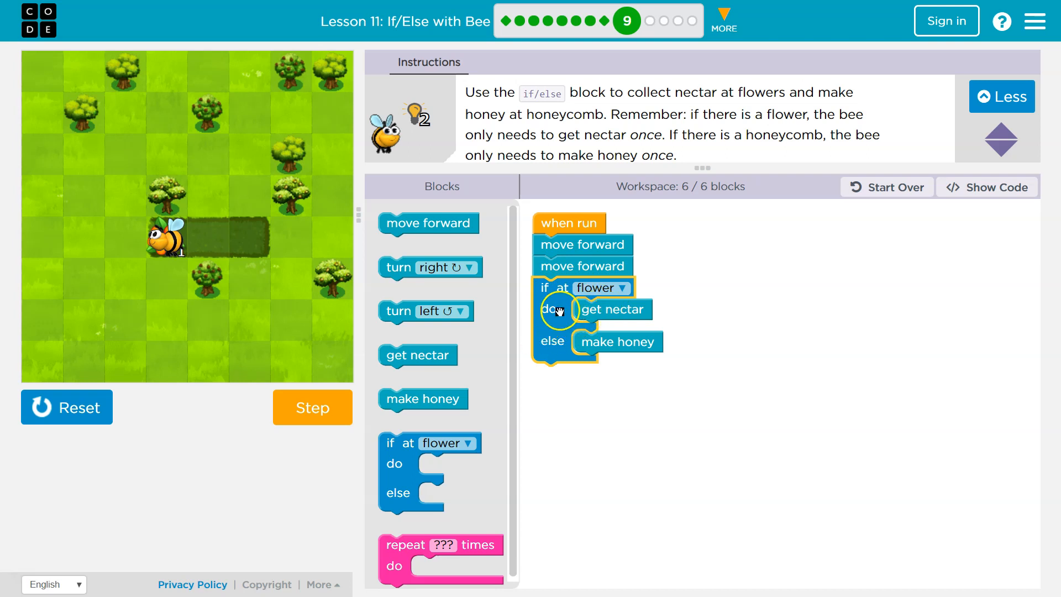
mouse_move(674, 355)
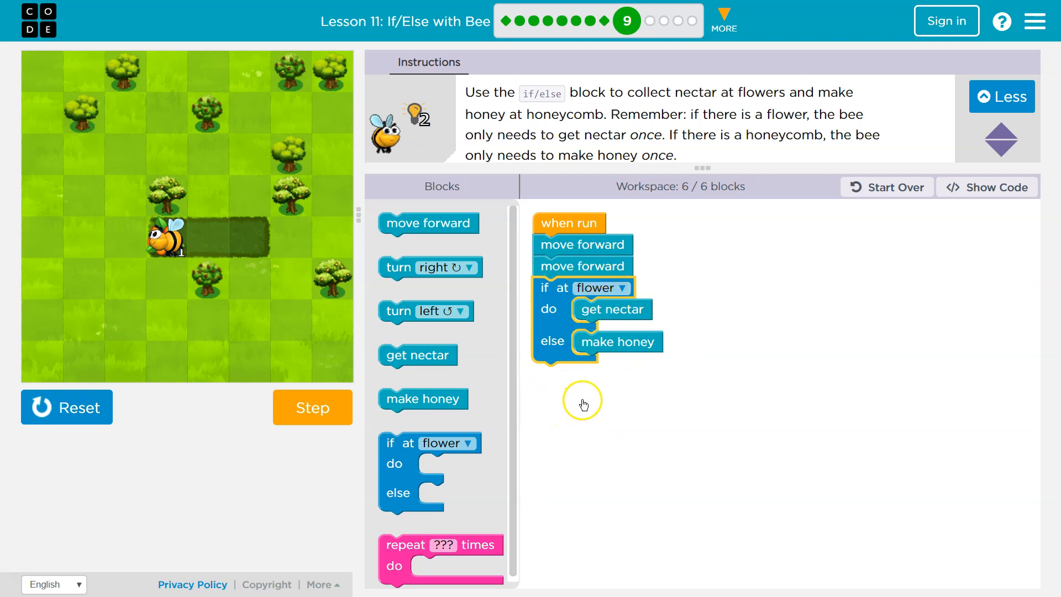
mouse_move(602, 341)
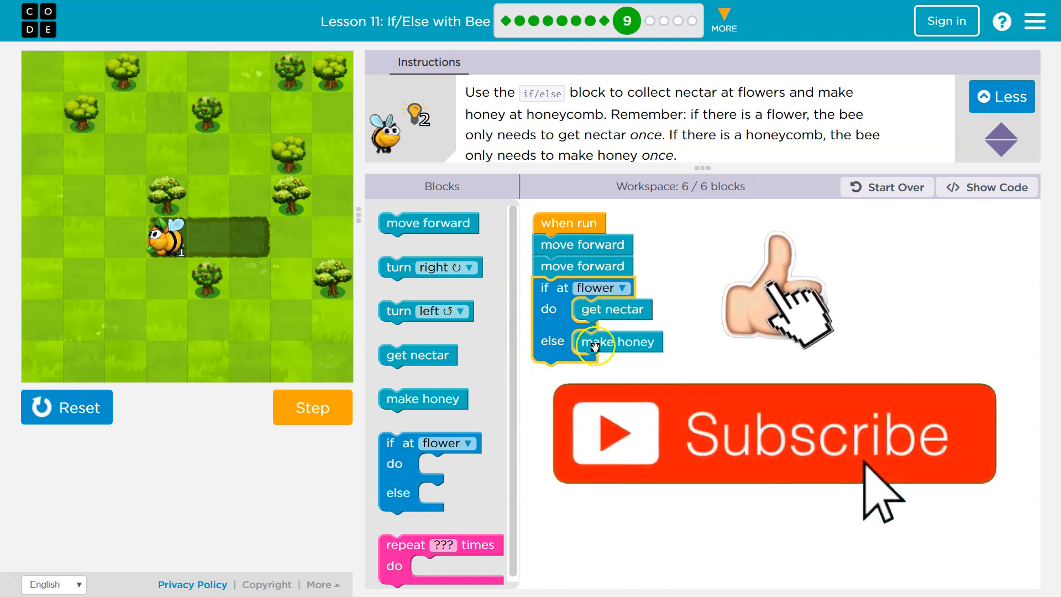
left_click(312, 407)
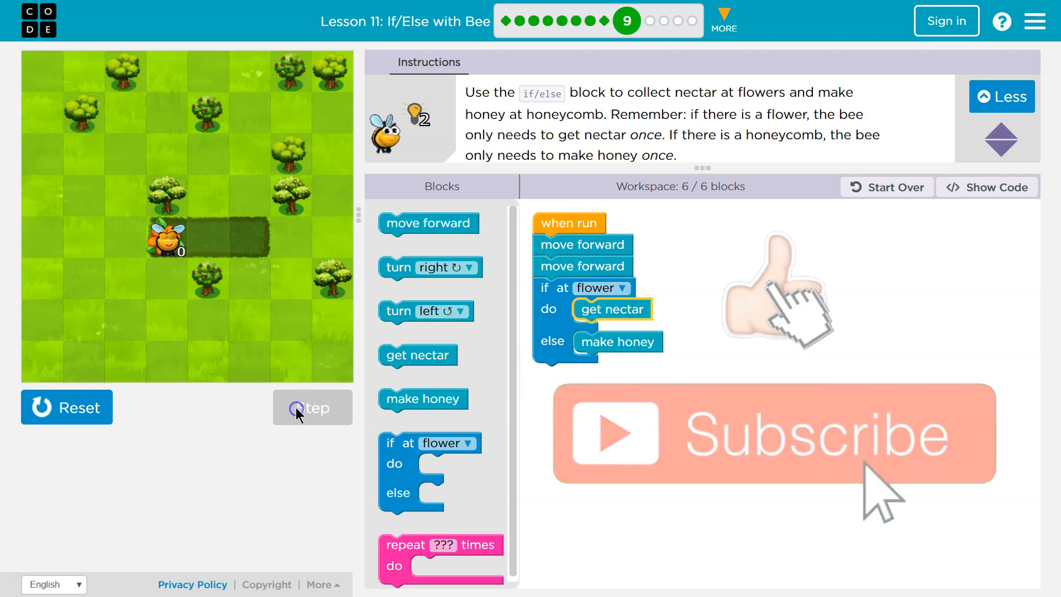
left_click(312, 407)
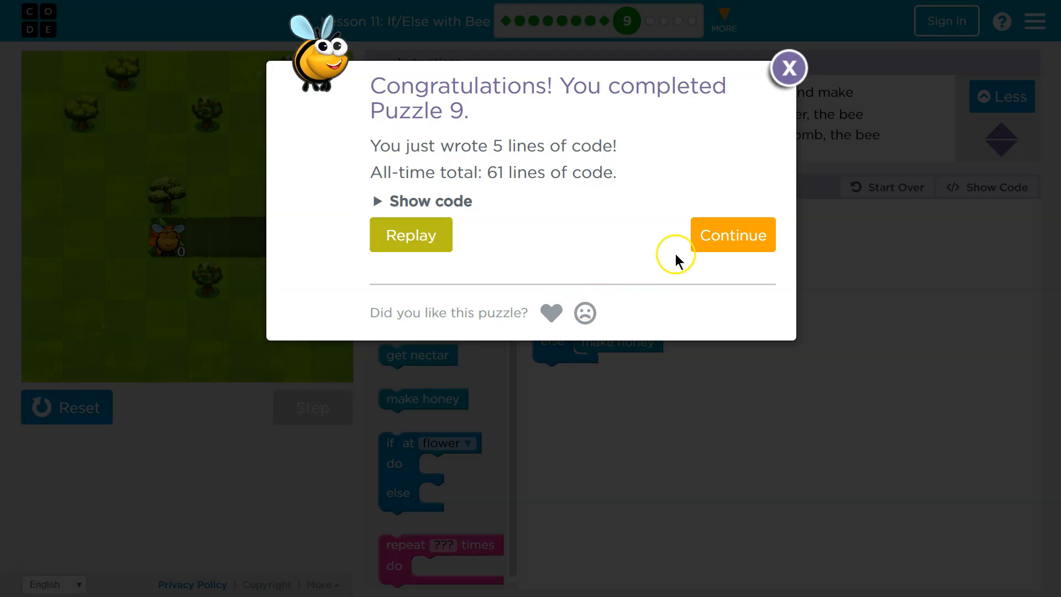